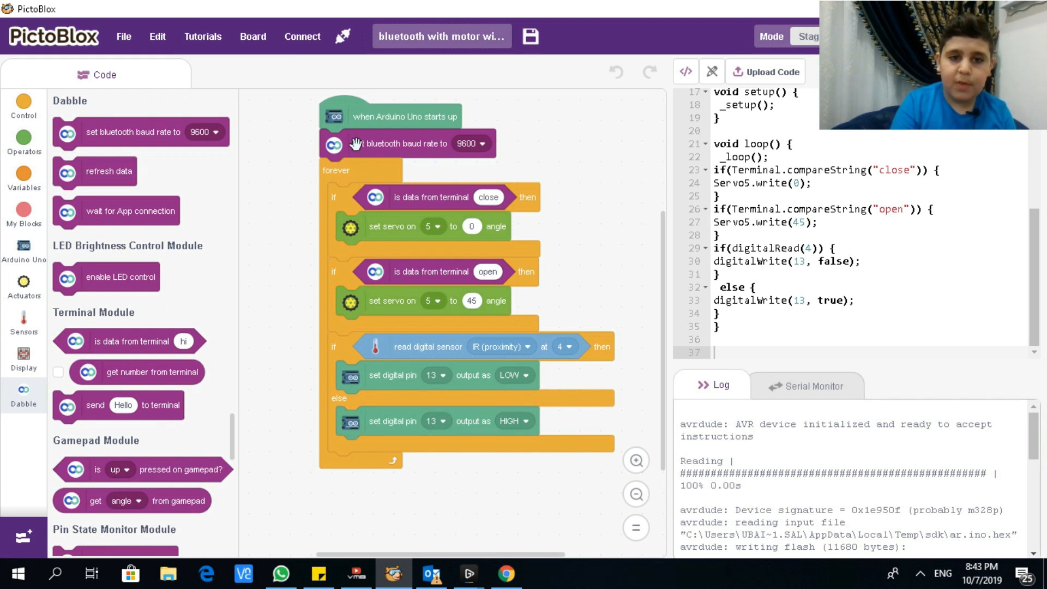
mouse_move(397, 155)
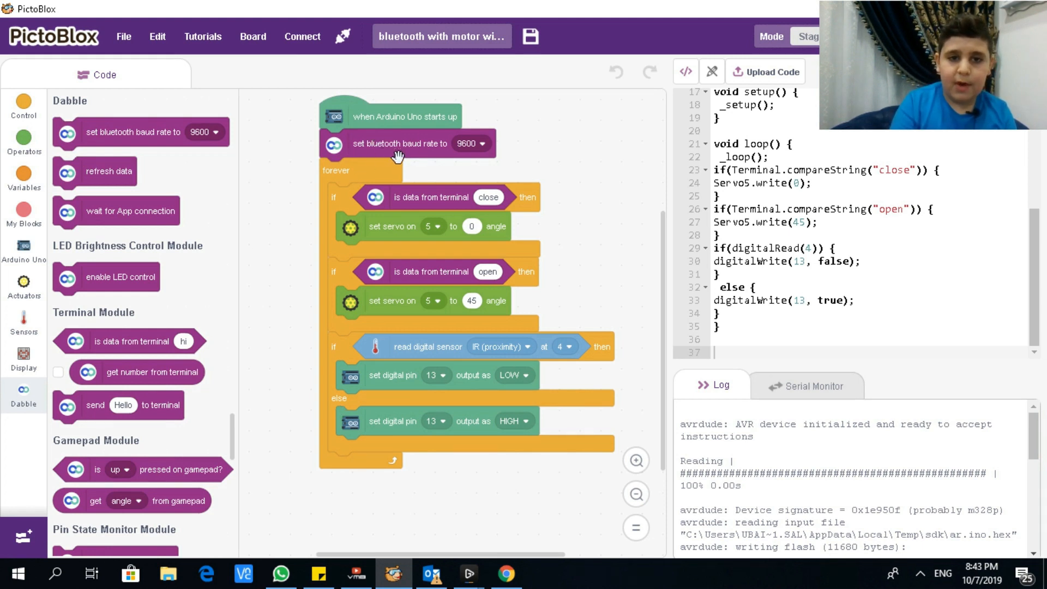
mouse_move(397, 158)
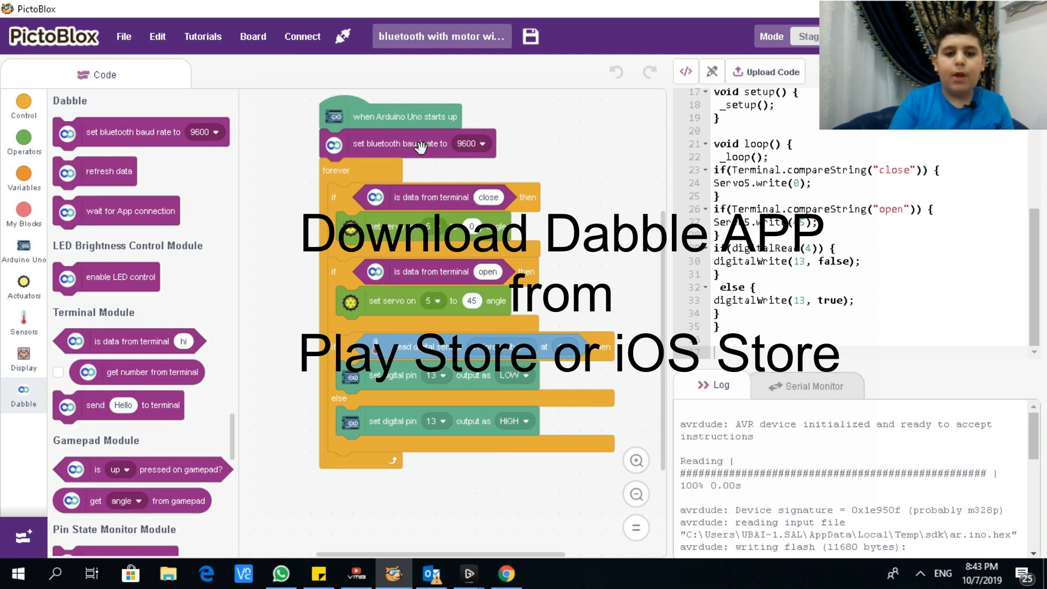
mouse_move(425, 412)
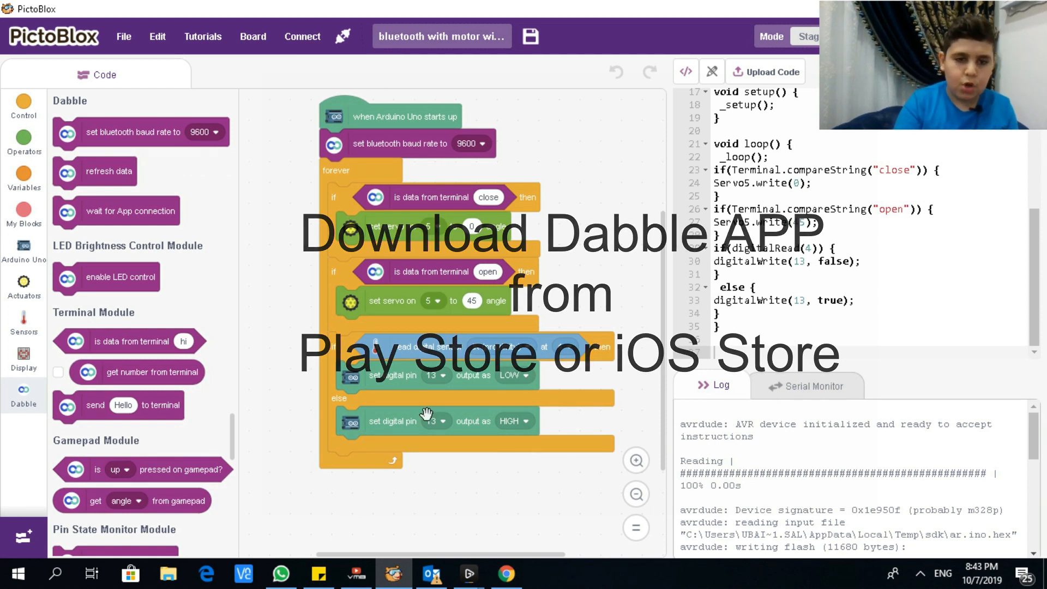